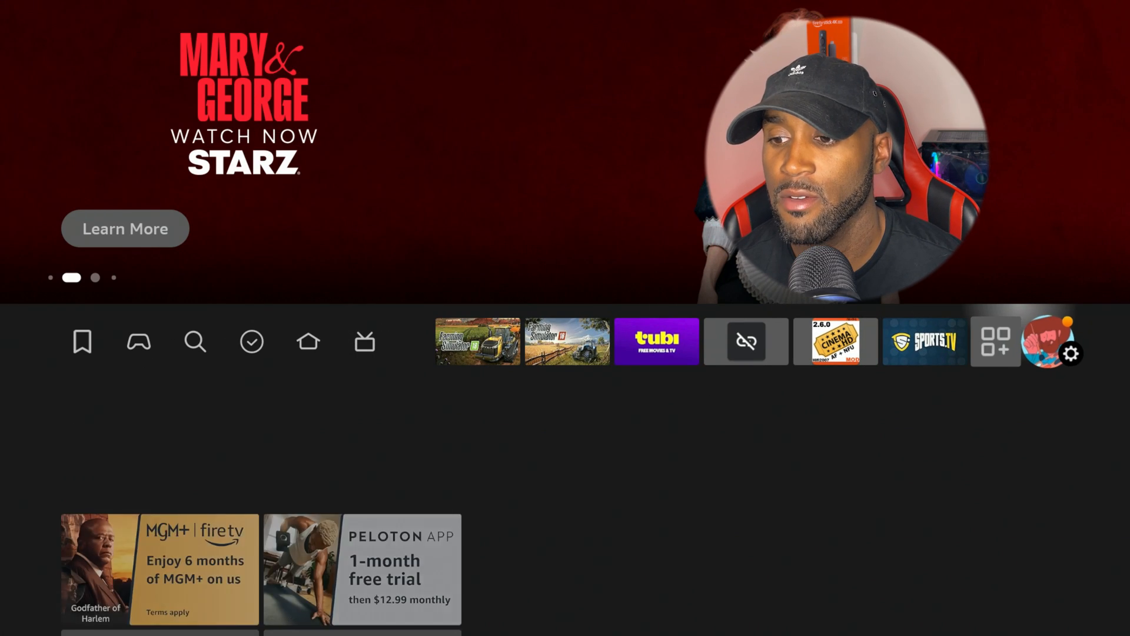
Go to Settings > Applications, showing 3.70 GB of 12.86 GB internal storage available
left_click(1074, 353)
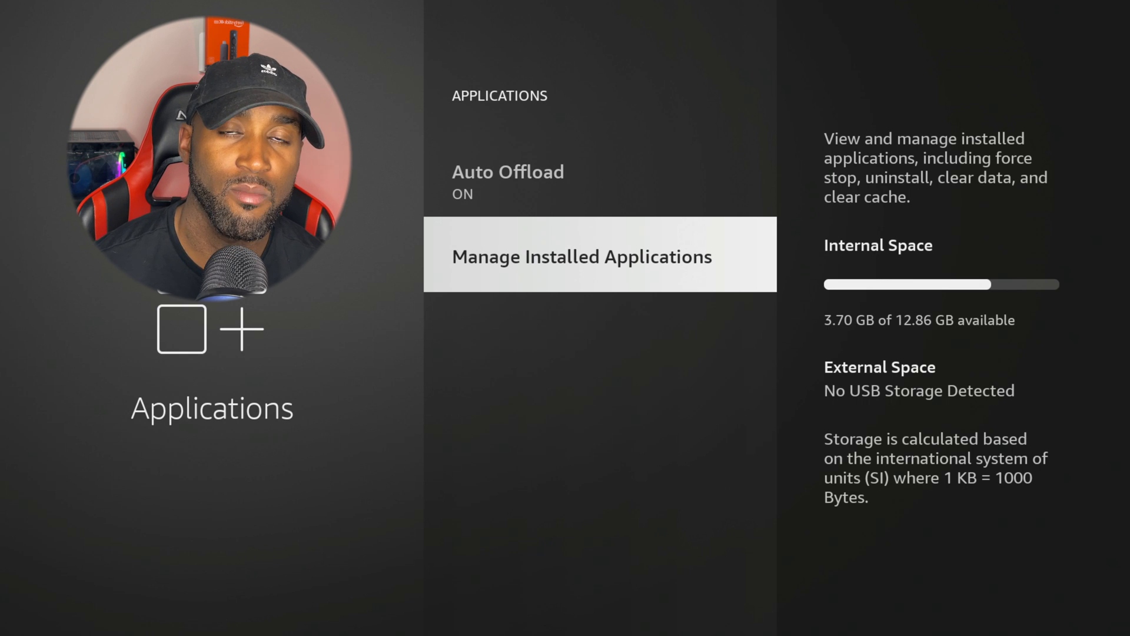
Browse Manage Installed Applications to see cache sizes for apps like Haystack News and MX Player
left_click(580, 254)
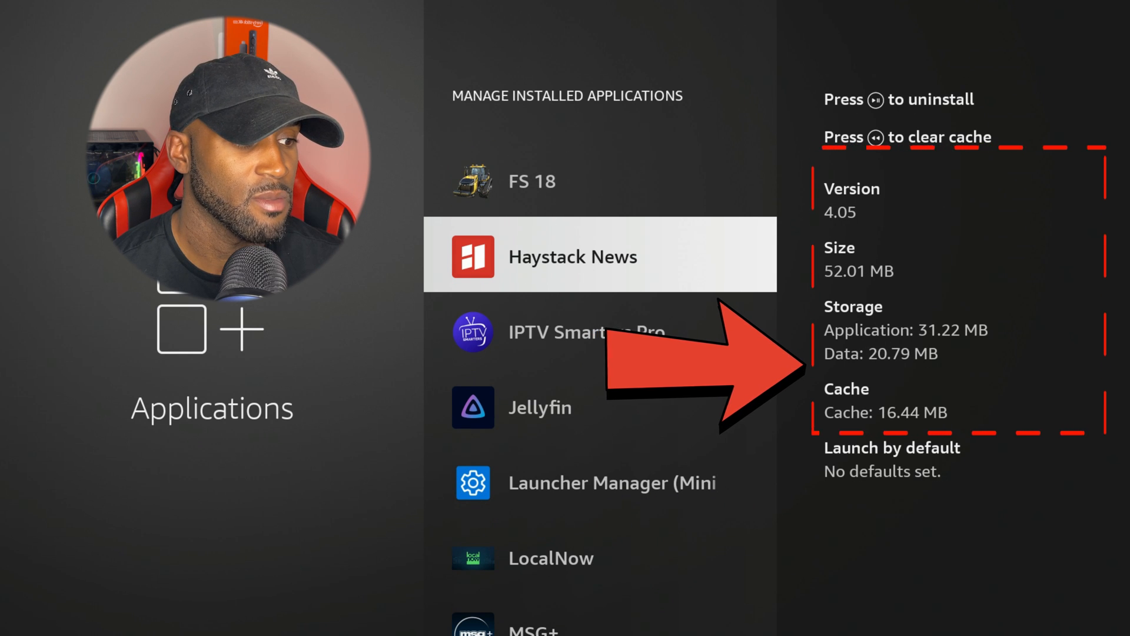
scroll("down", 3)
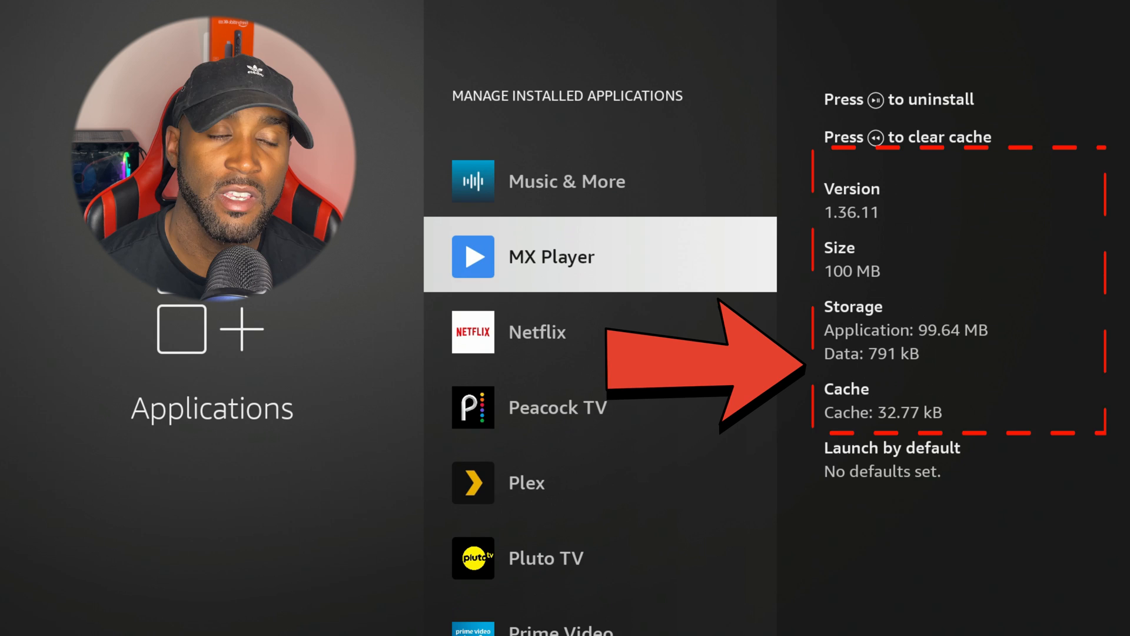
scroll("down", 3)
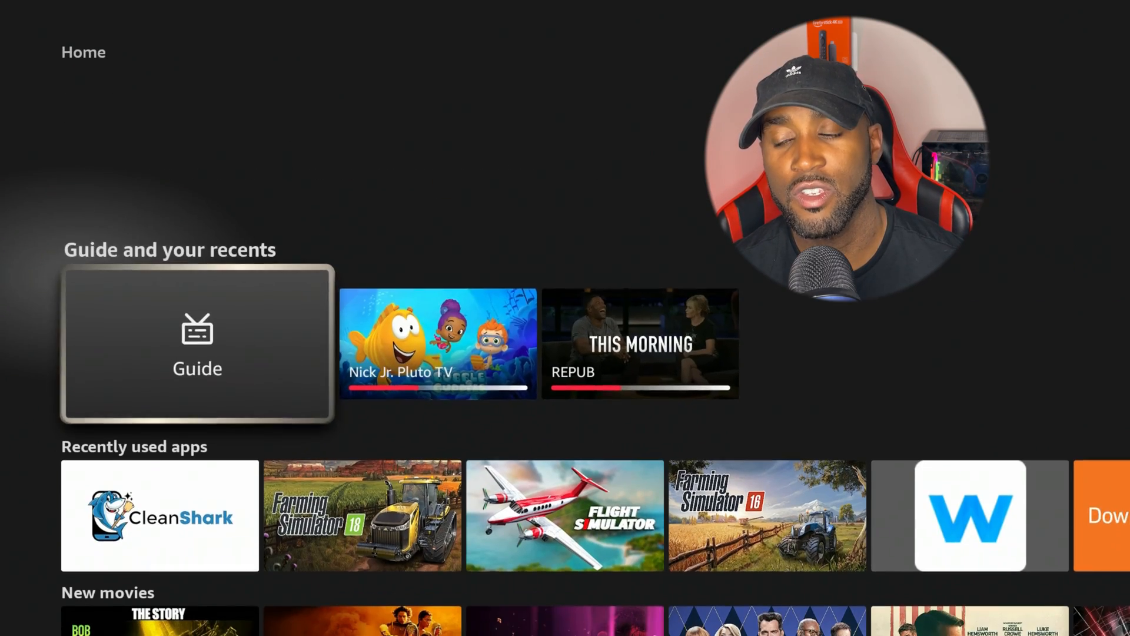
Launch CleanShark from Recently used apps to reach its Device Cleaning Initialized screen
scroll("down", 3)
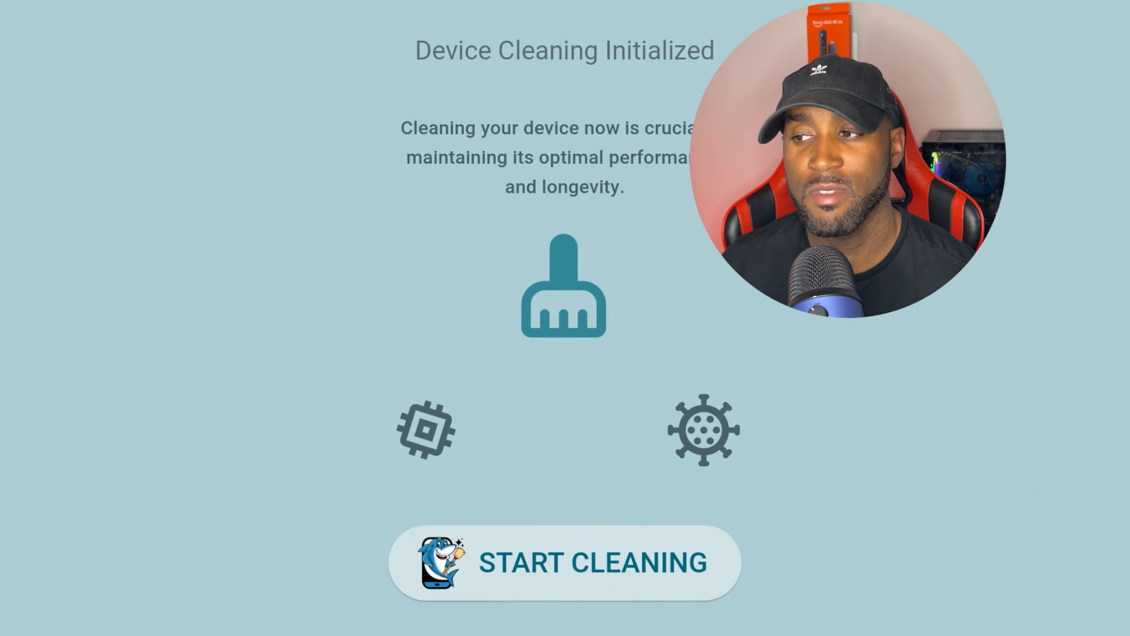
Run Start Cleaning until Cleaning Finished, then decline the rating with No Thanks
left_click(564, 562)
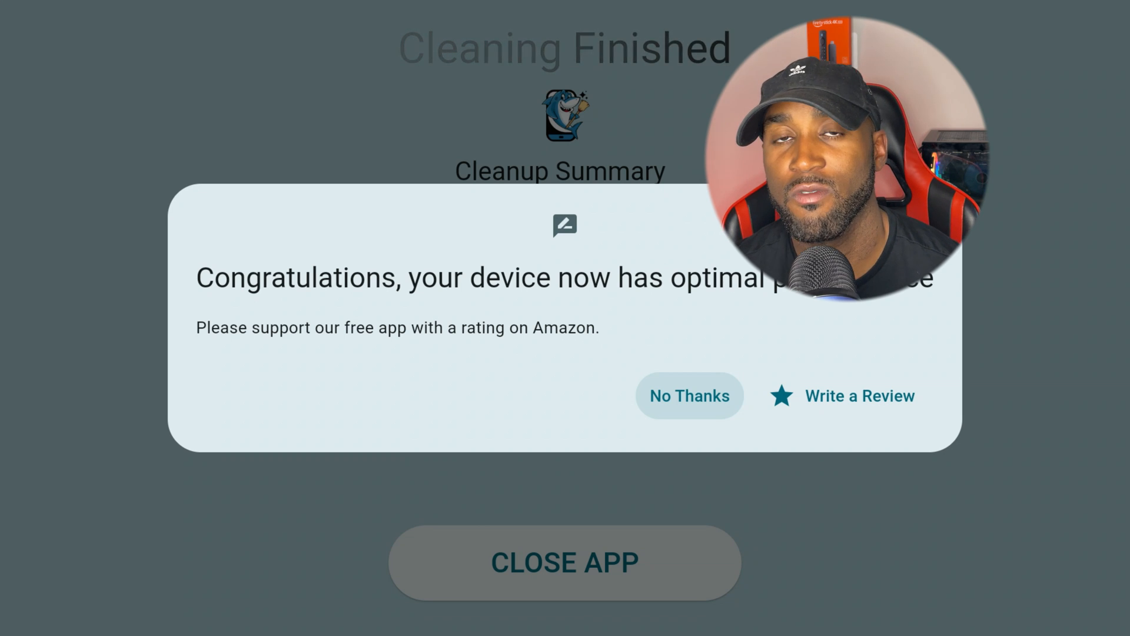
left_click(564, 561)
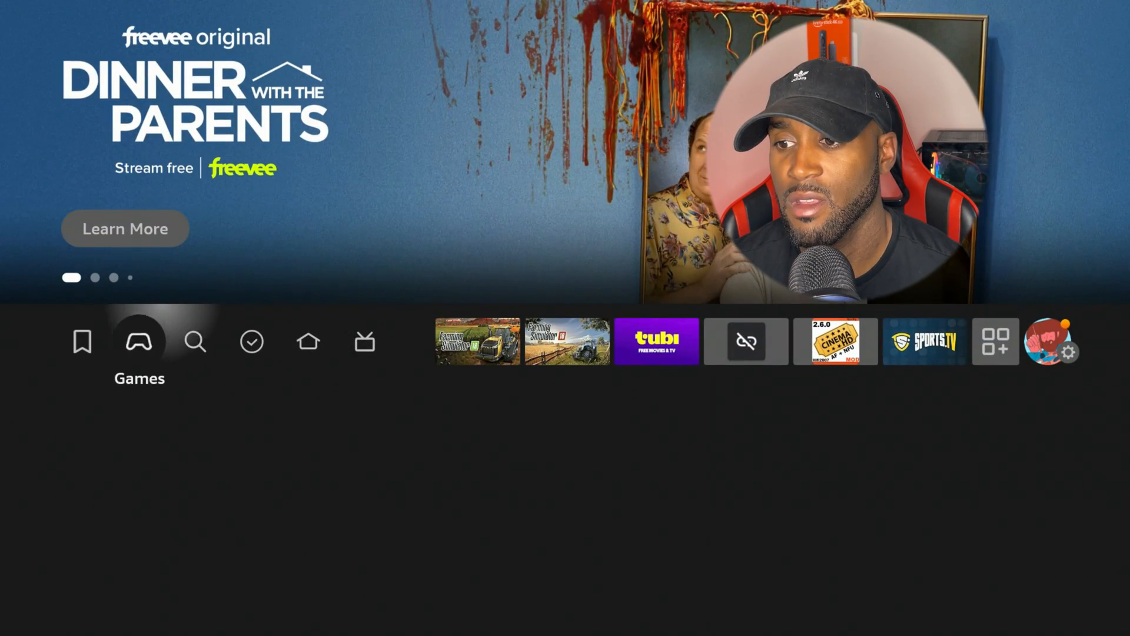
Search 'Do', pick the Downloader suggestion and launch the Downloader app
left_click(194, 342)
type("Do")
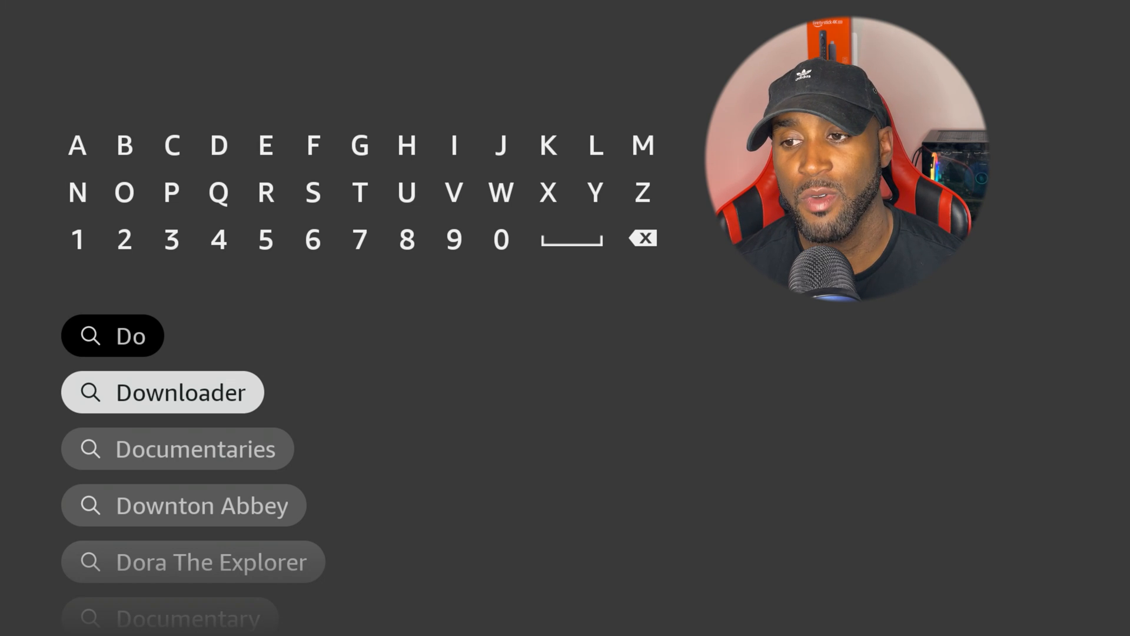
left_click(162, 392)
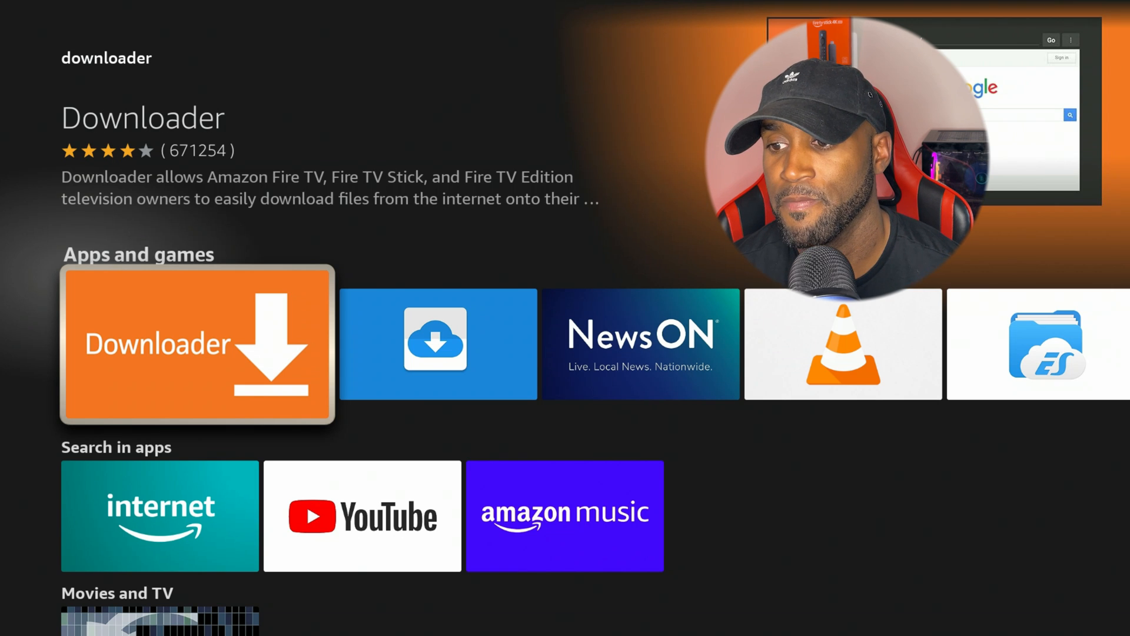
left_click(197, 343)
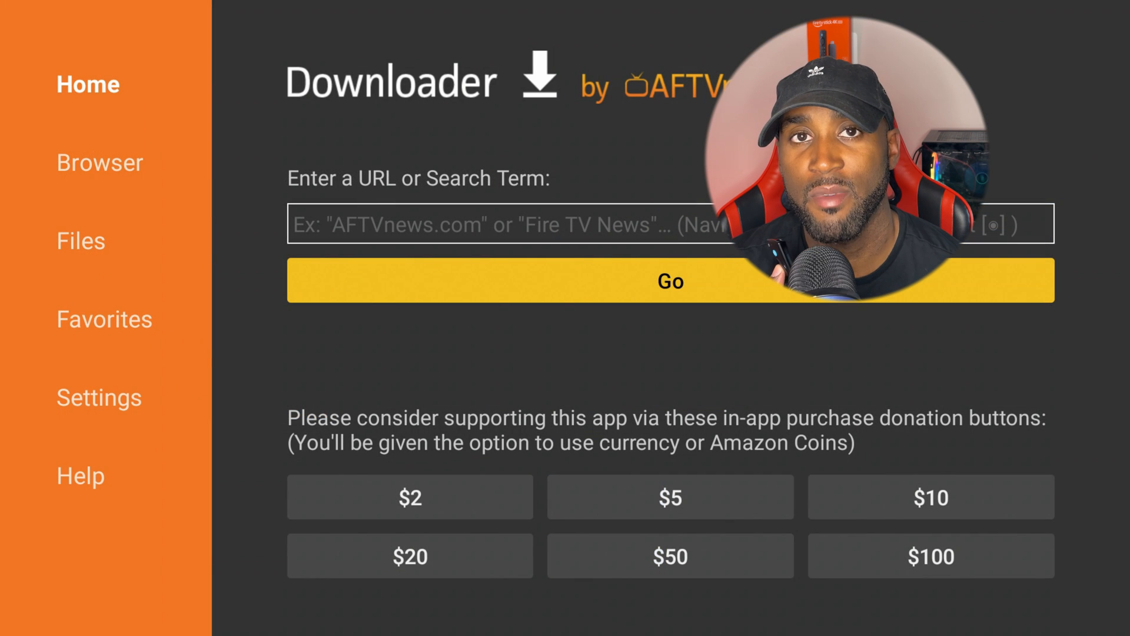
Look through Downloader's side menu options before exiting to the Fire TV home screen
left_click(99, 396)
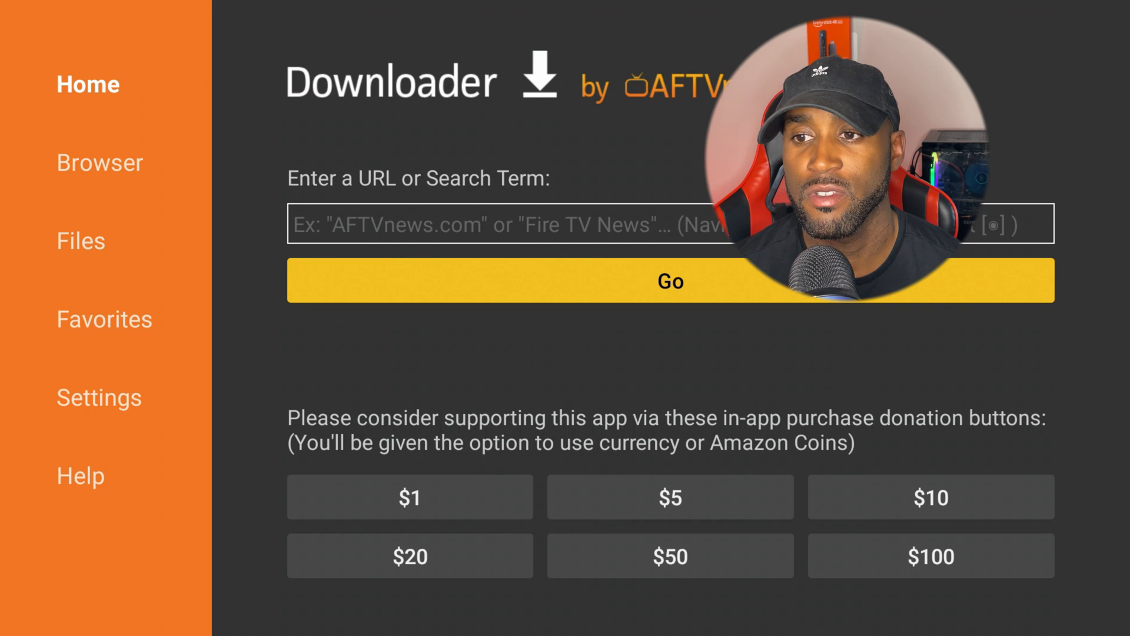
left_click(410, 497)
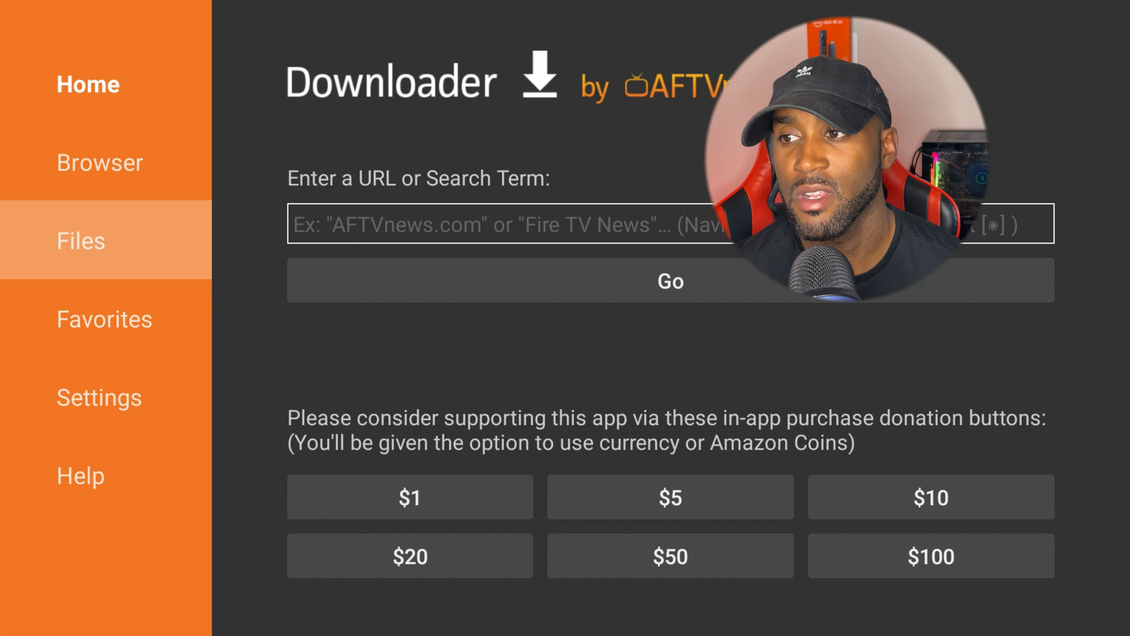
left_click(81, 240)
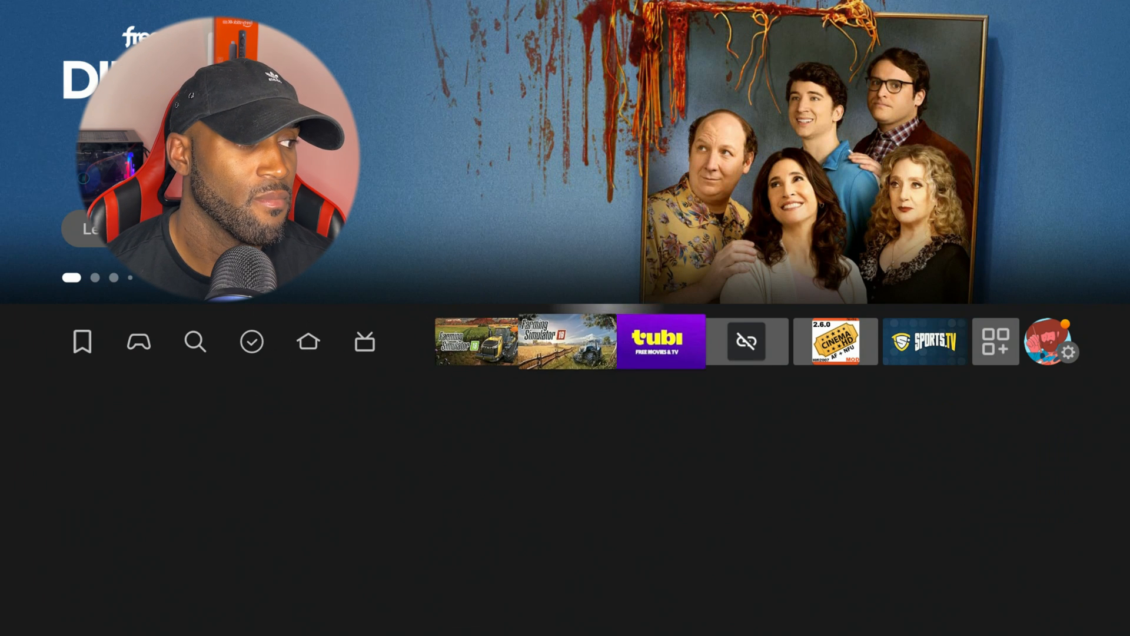
Return to Settings > Applications and reopen Manage Installed Applications, showing a 71.62 MB cache
left_click(1074, 355)
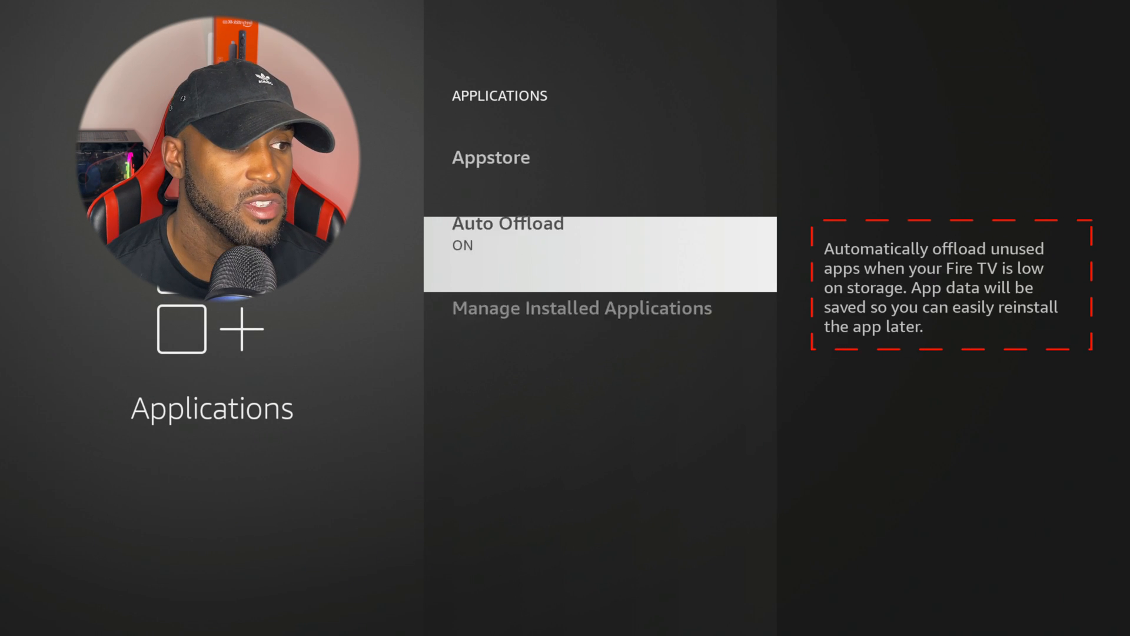
scroll("down", 3)
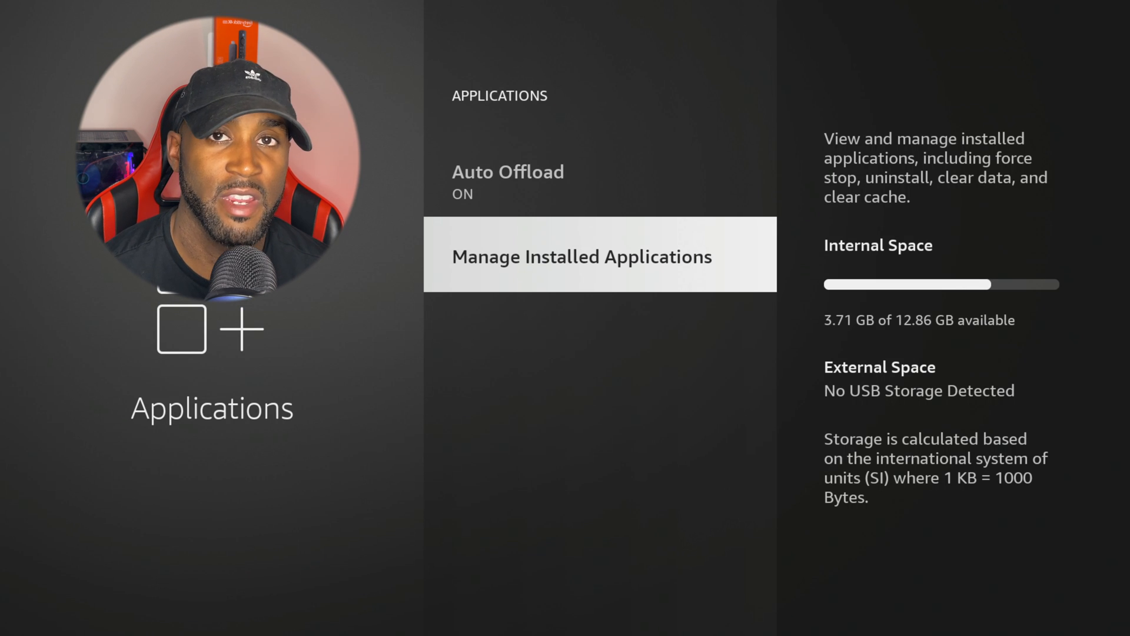
left_click(580, 257)
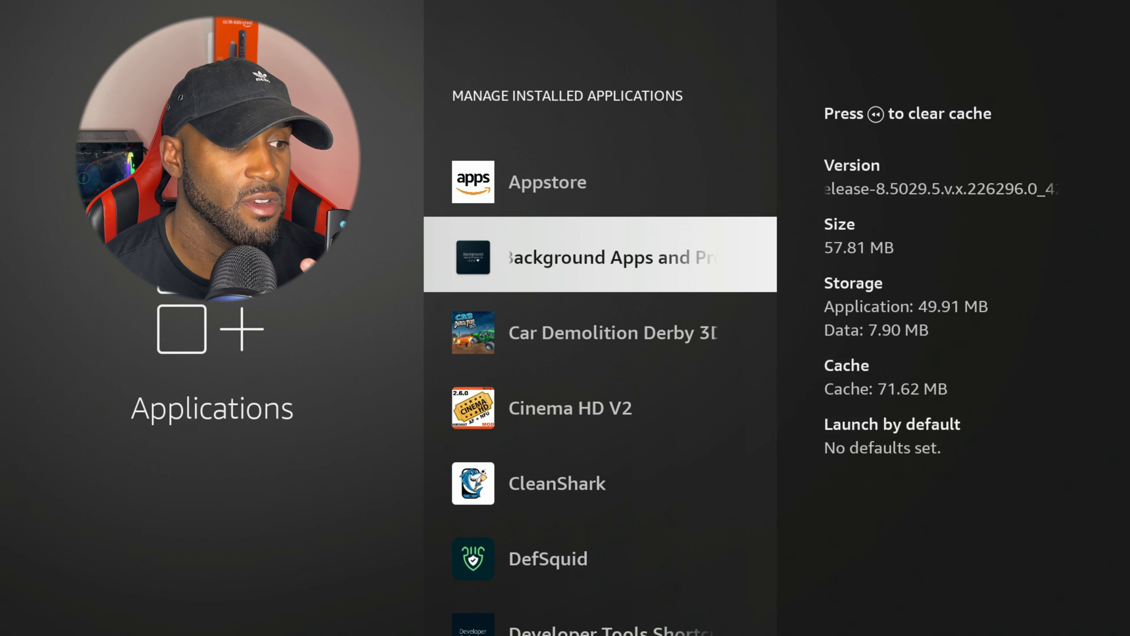
scroll("down", 3)
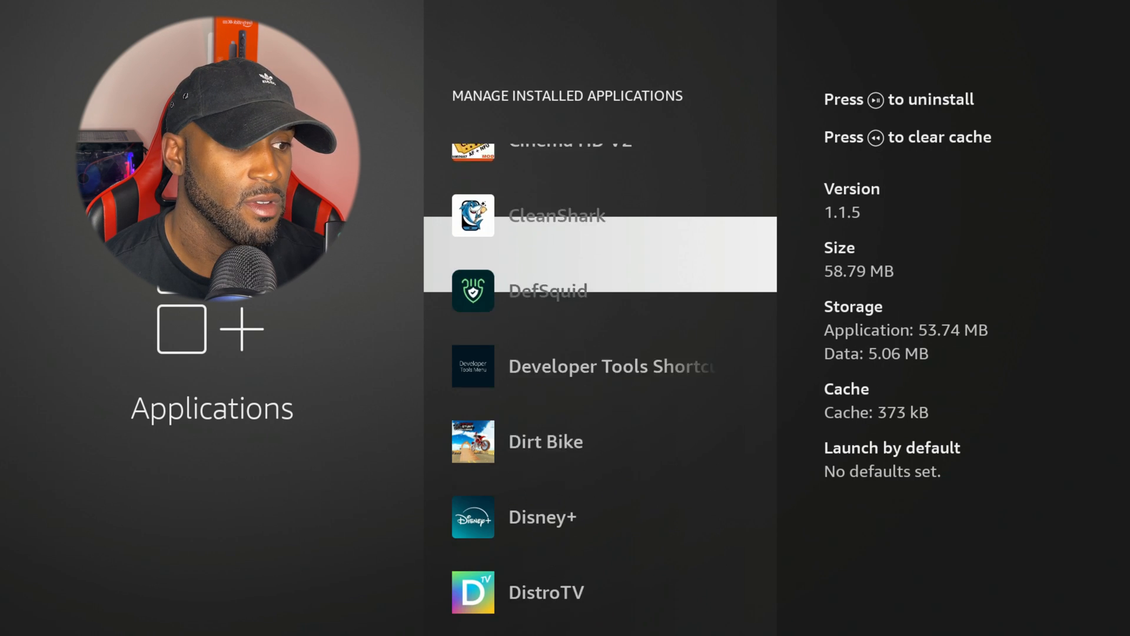
scroll("down", 3)
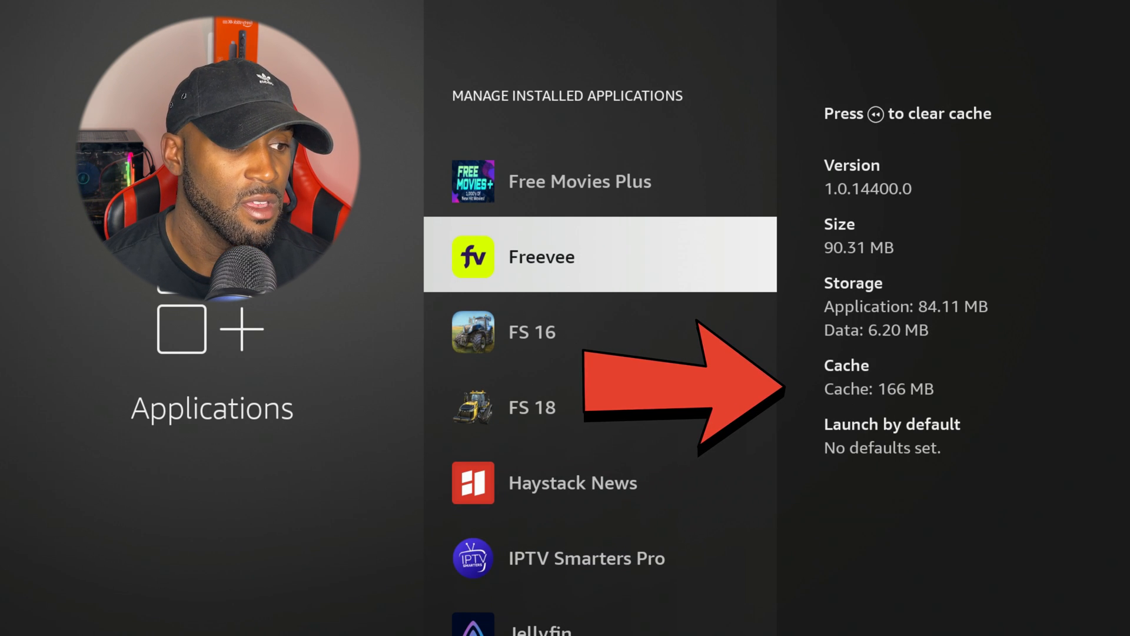
scroll("down", 3)
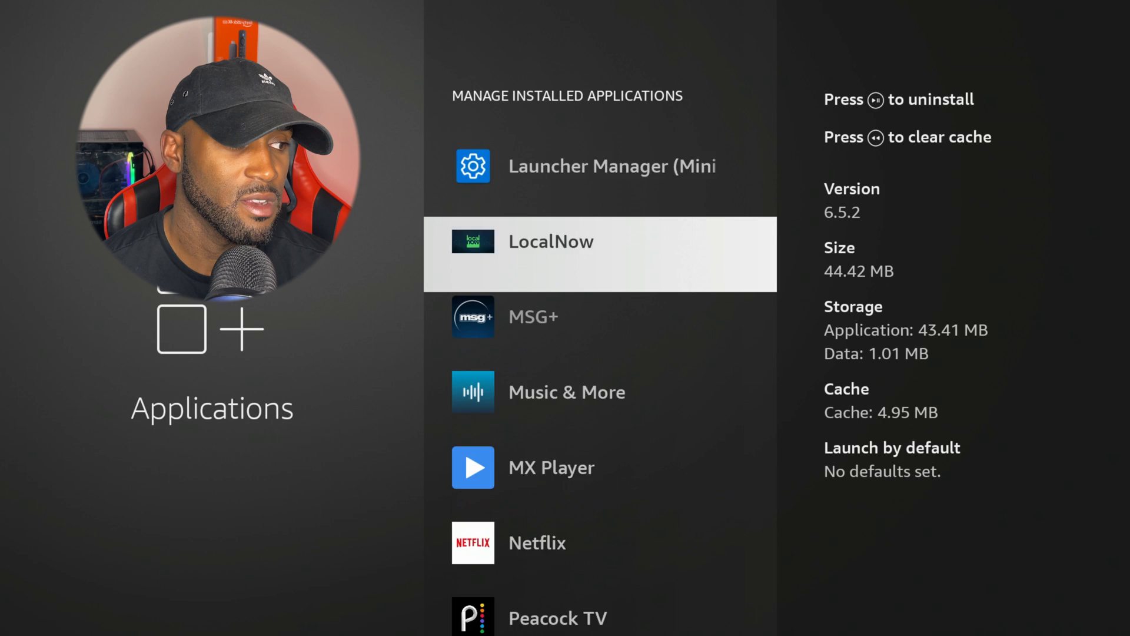
scroll("down", 3)
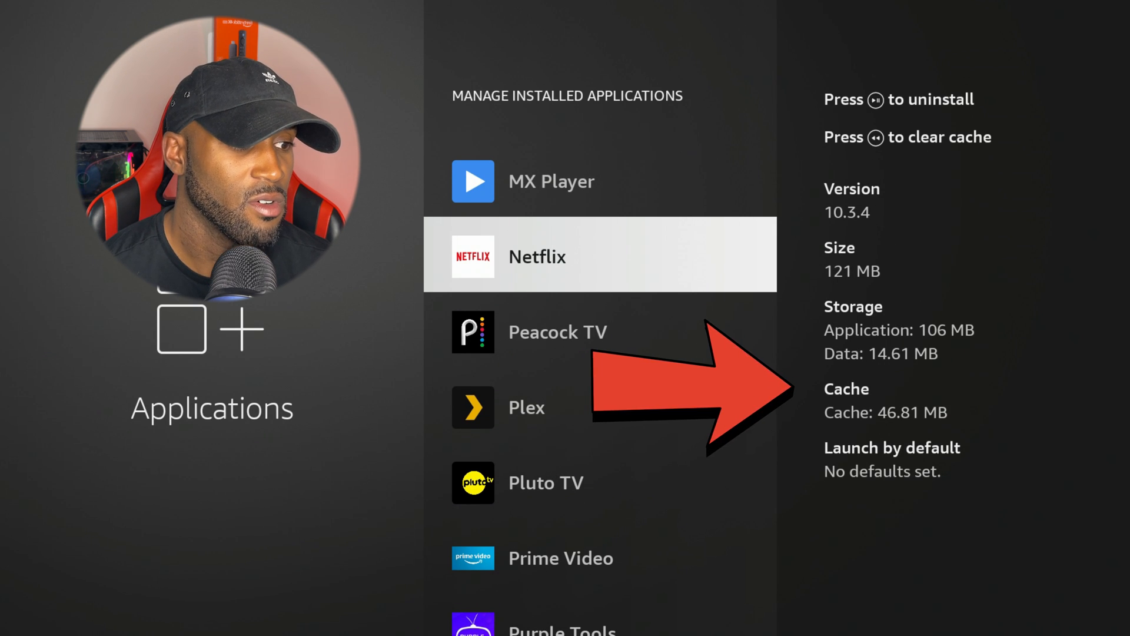
scroll("down", 3)
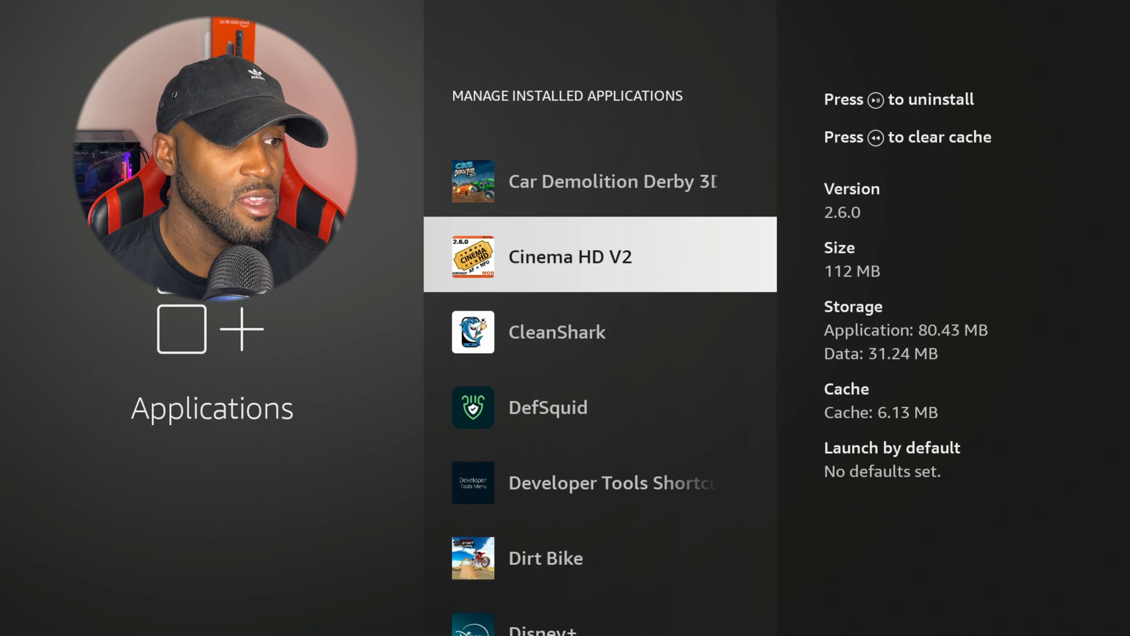
scroll("down", 3)
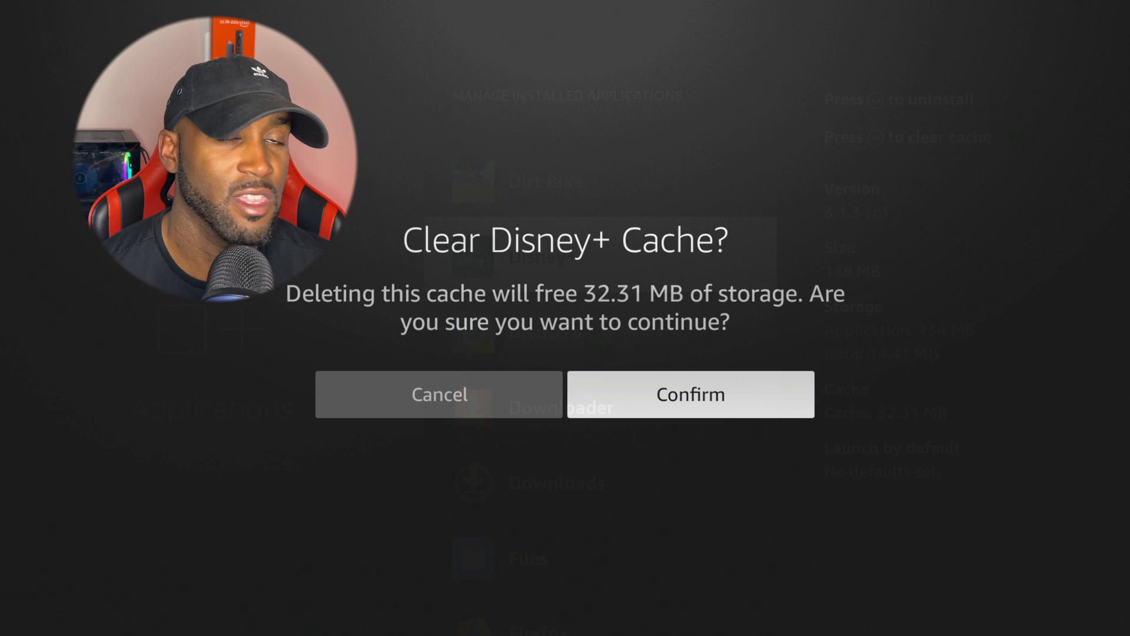
Confirm clearing the Disney+ cache, freeing 32.31 MB of storage
left_click(689, 395)
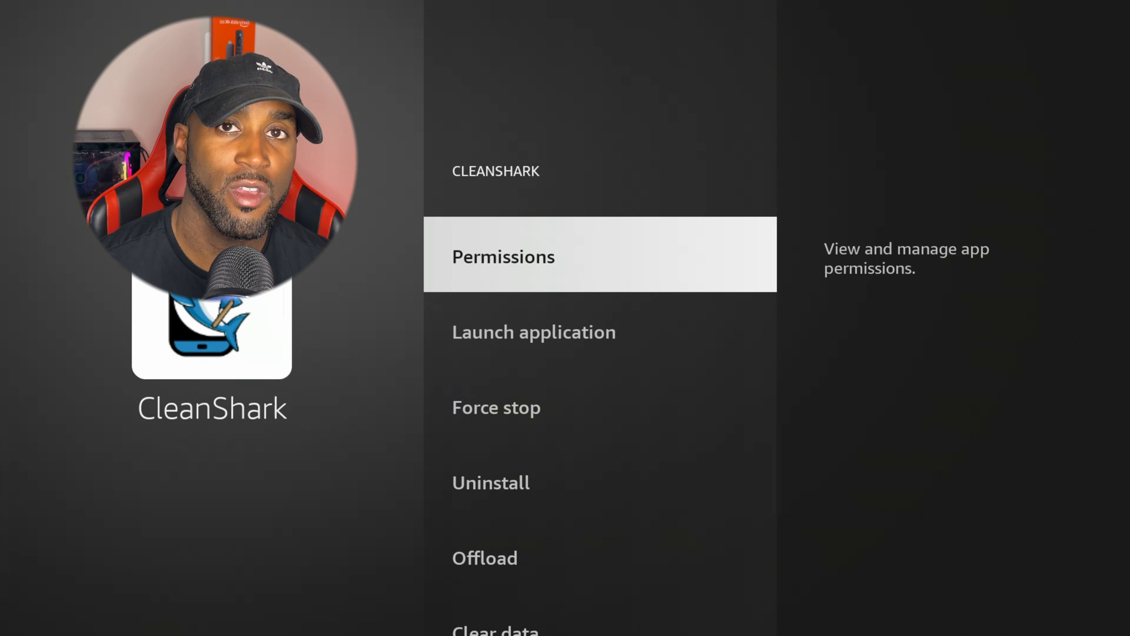
left_click(534, 332)
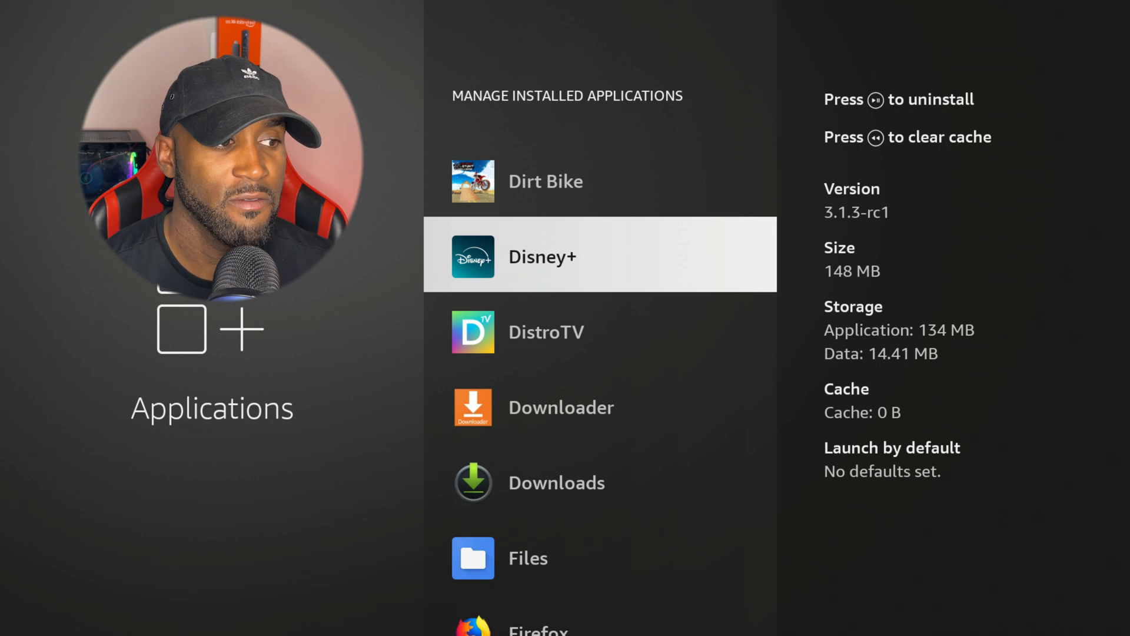
scroll("down", 3)
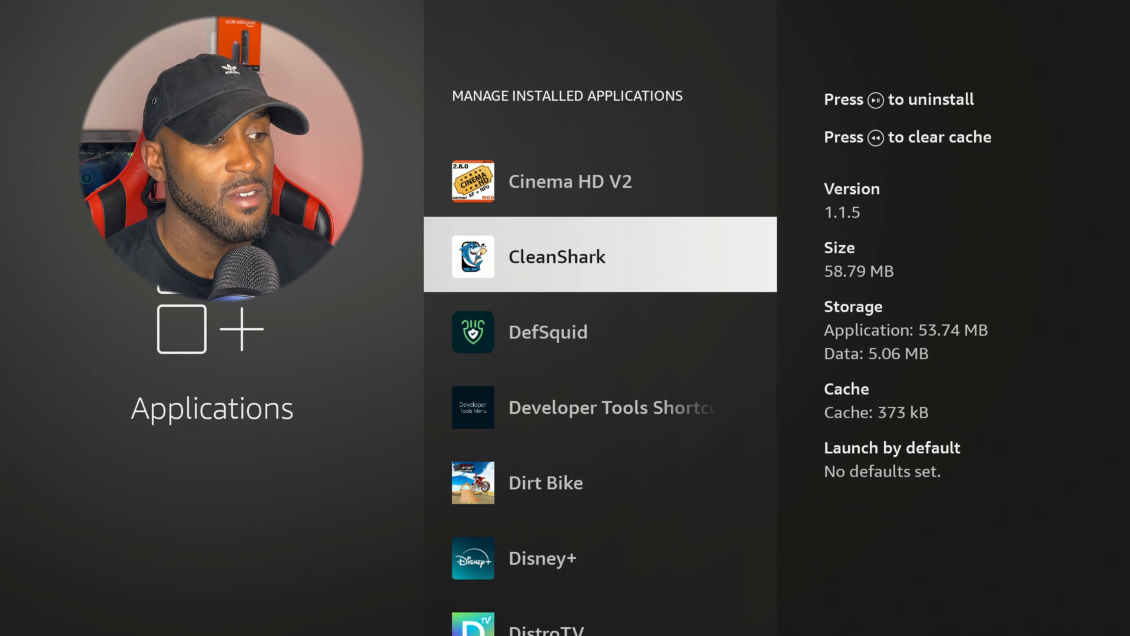
scroll("down", 3)
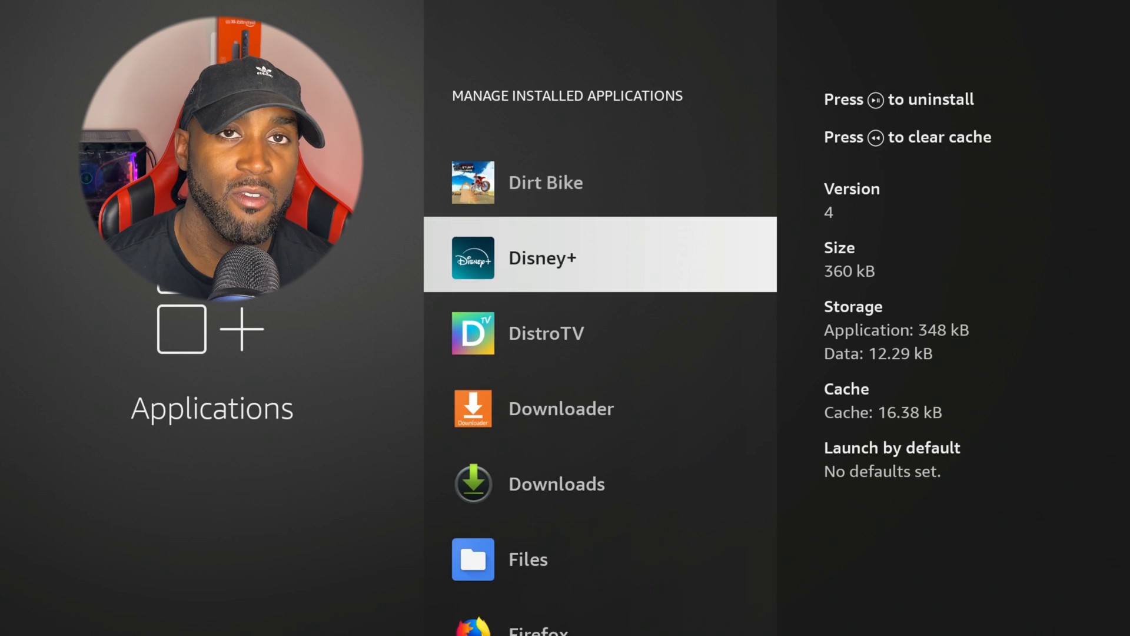
scroll("down", 3)
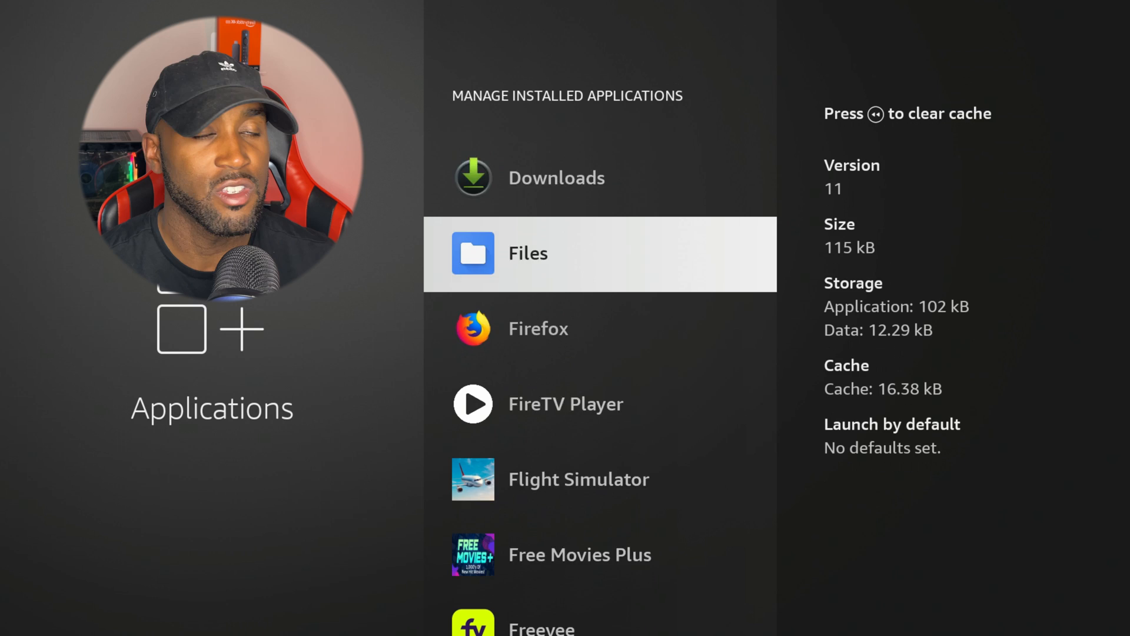
scroll("down", 3)
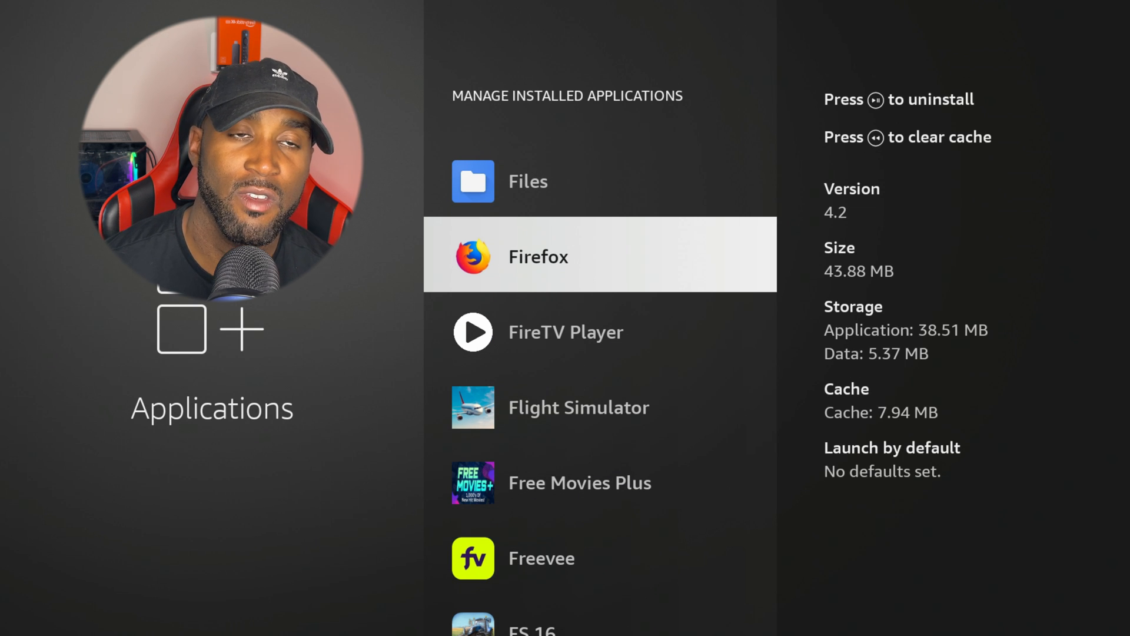
scroll("down", 3)
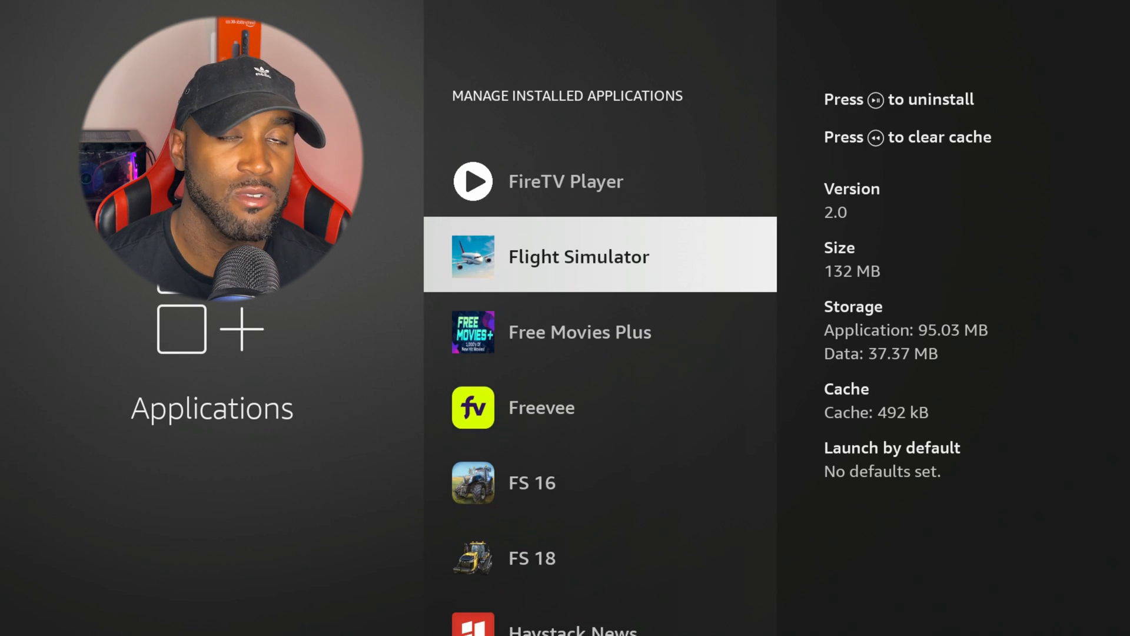